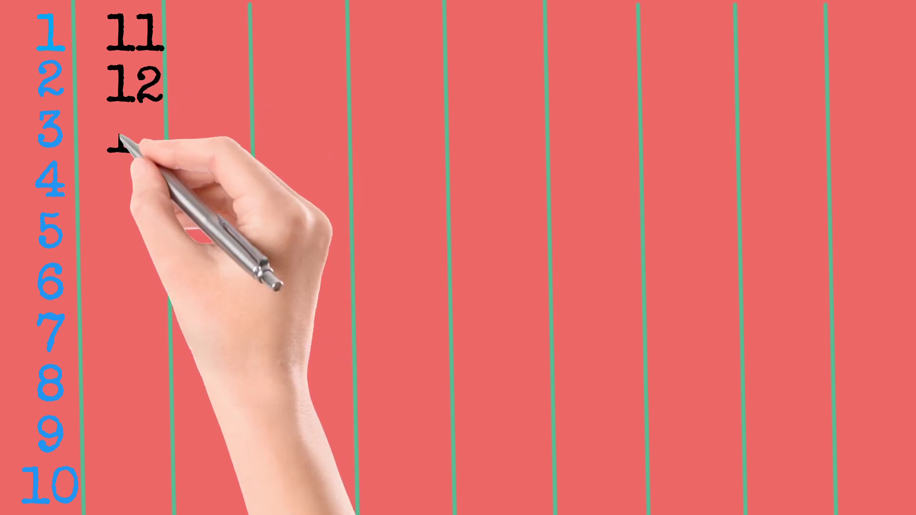
{"action": "type", "text": "13"}
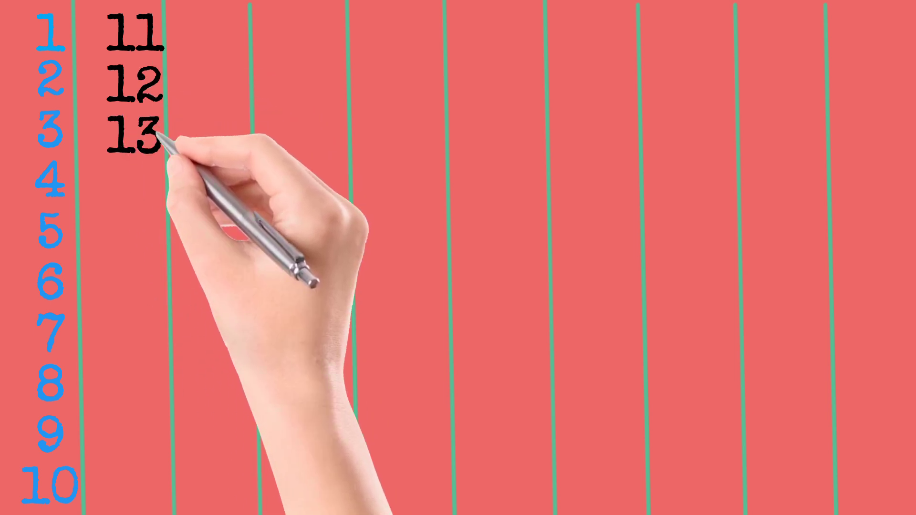
{"action": "type", "text": "14"}
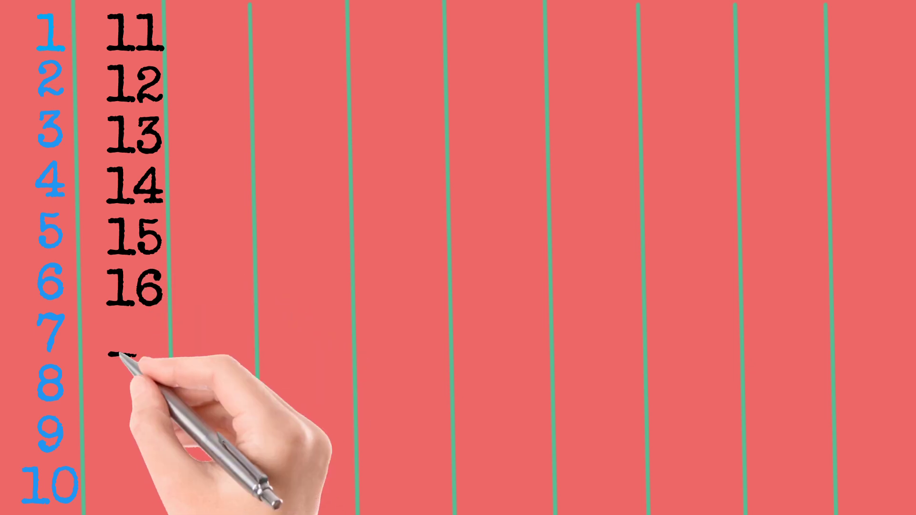
{"action": "type", "text": "17"}
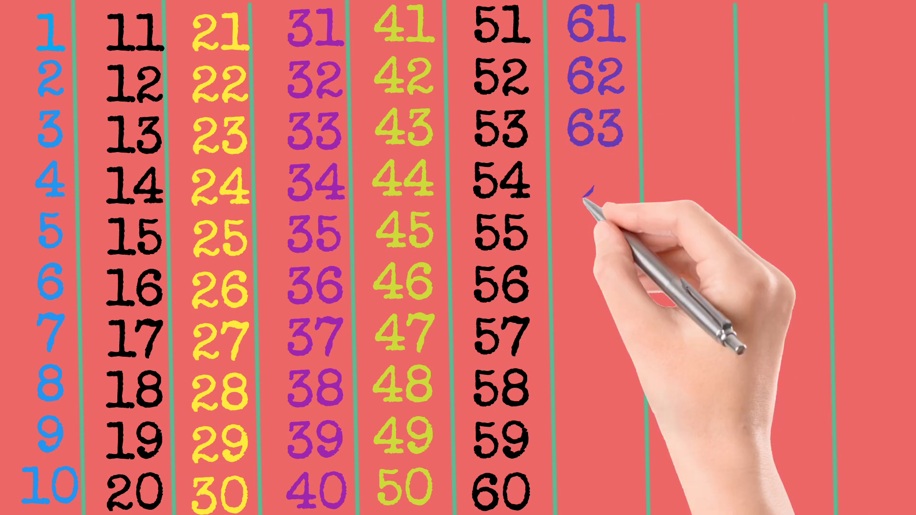
{"action": "type", "text": "64"}
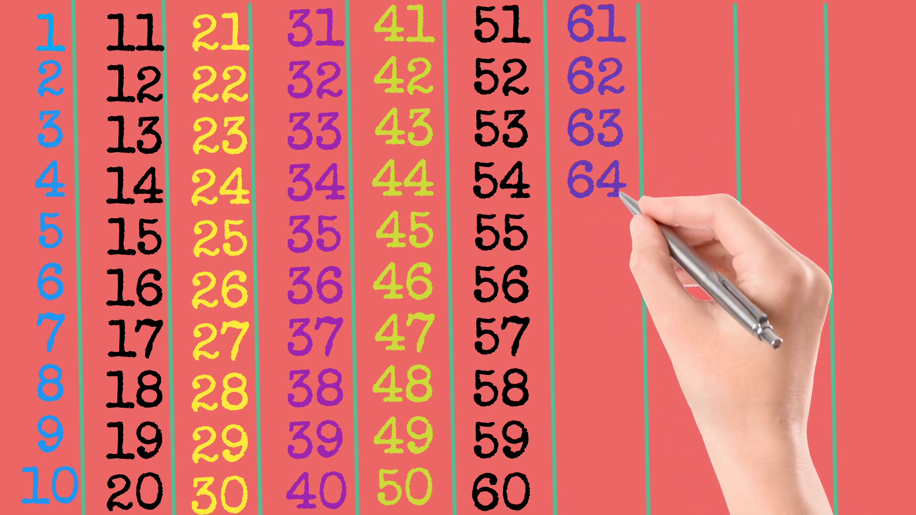
{"action": "mouse_move", "coordinate": [595, 239]}
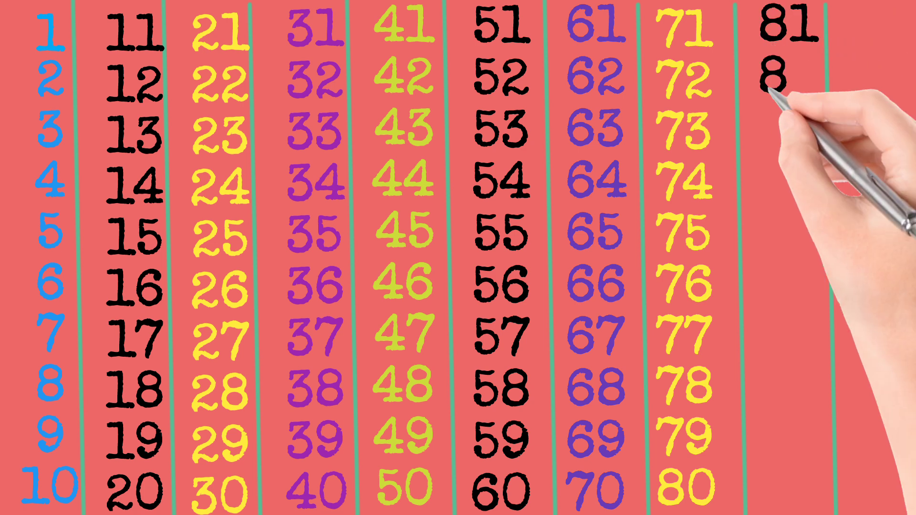
{"action": "type", "text": "82"}
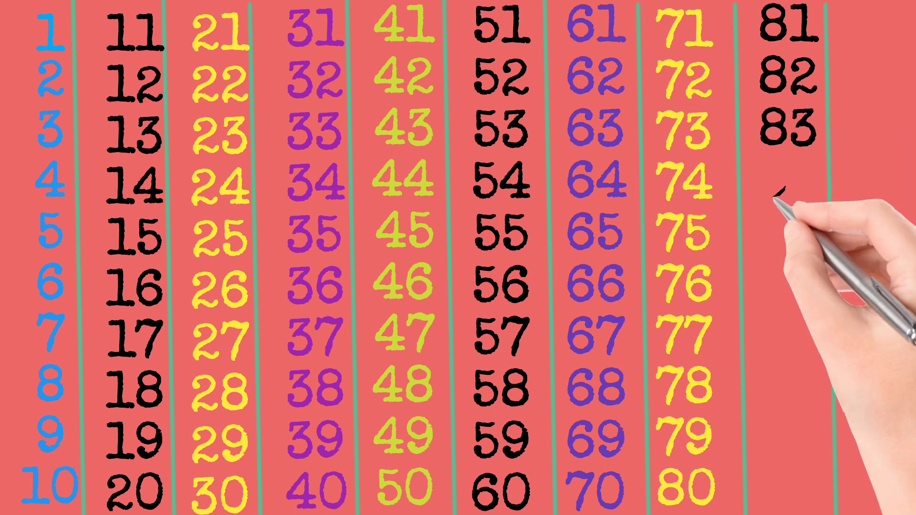
{"action": "type", "text": "84"}
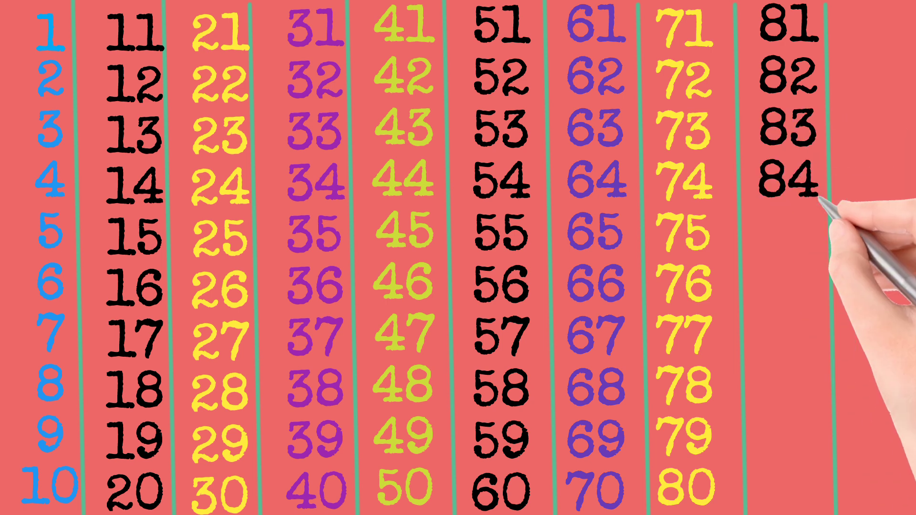
{"action": "type", "text": "8"}
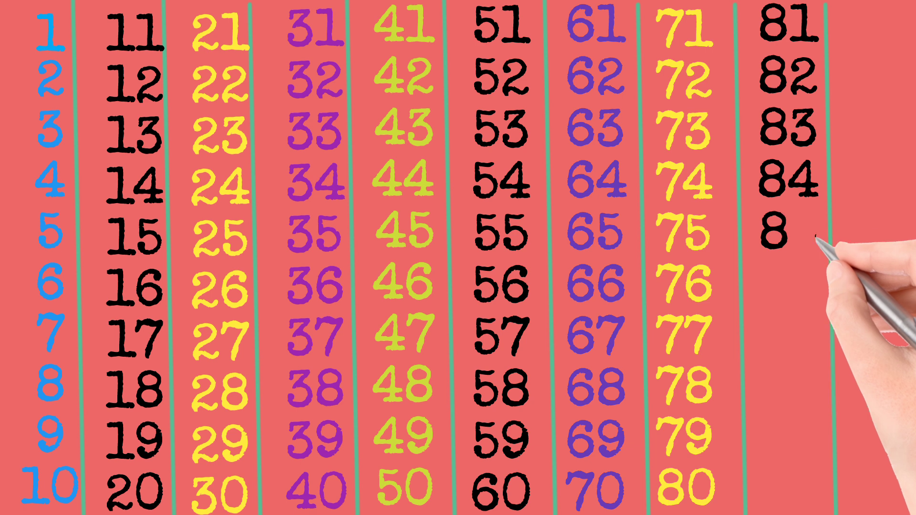
{"action": "type", "text": "85"}
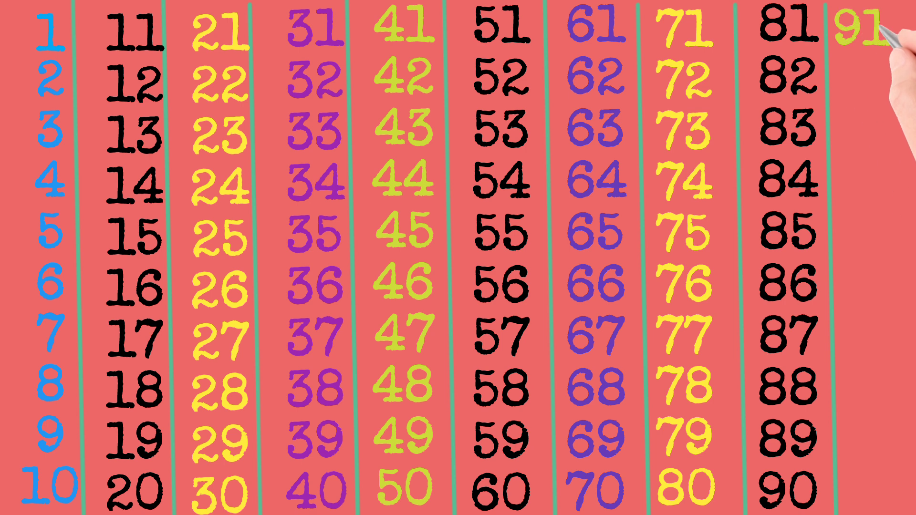
{"action": "type", "text": "92"}
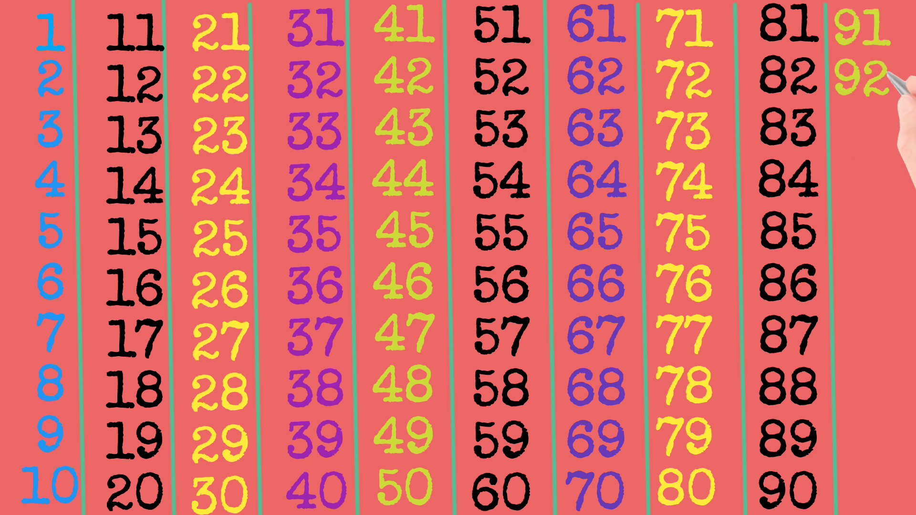
{"action": "type", "text": "9"}
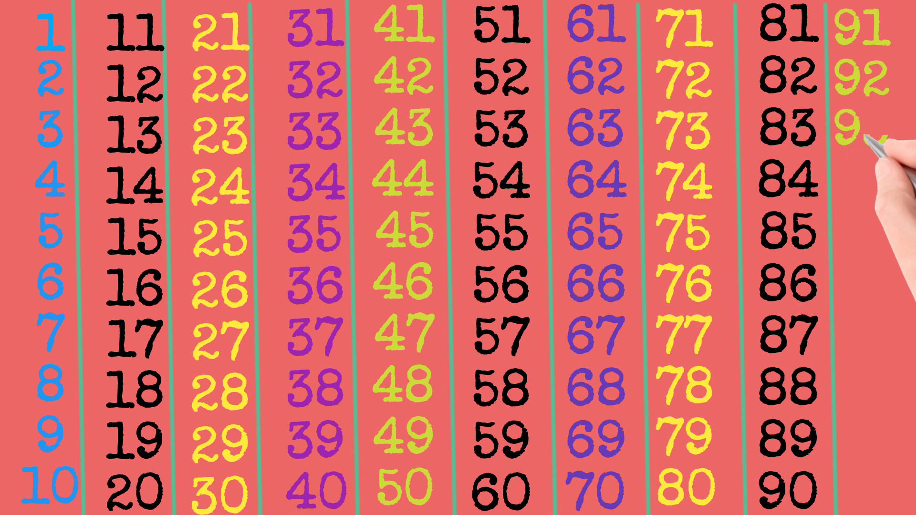